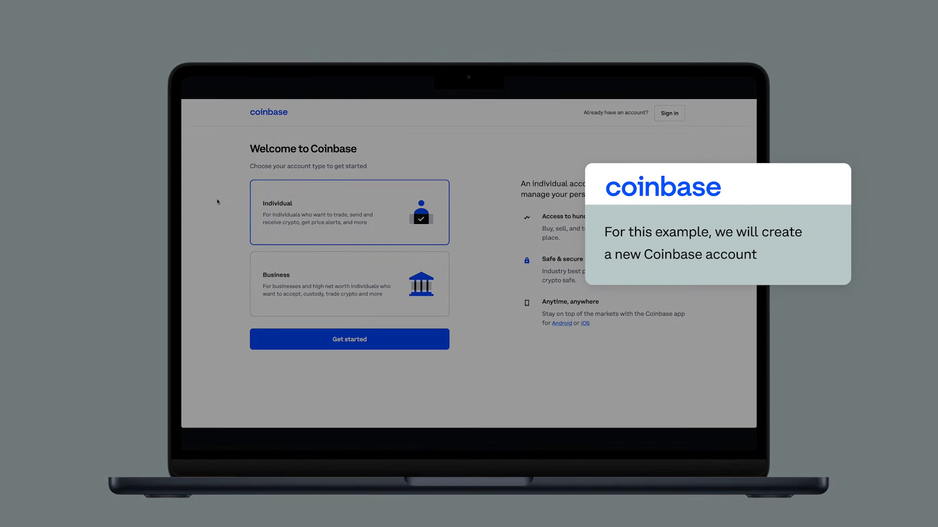
mouse_move(214, 206)
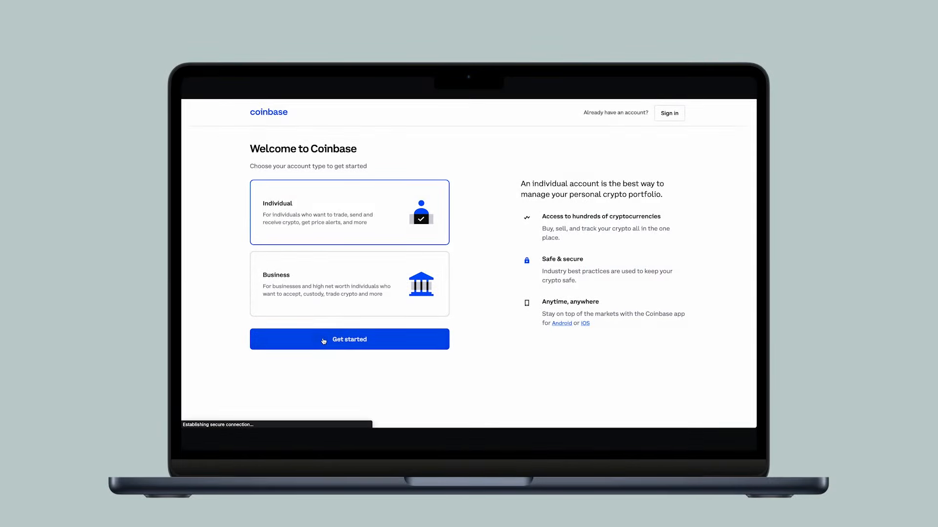
Step: Submit the sign-up form with name, email and password, certifying age and user agreement
click(323, 339)
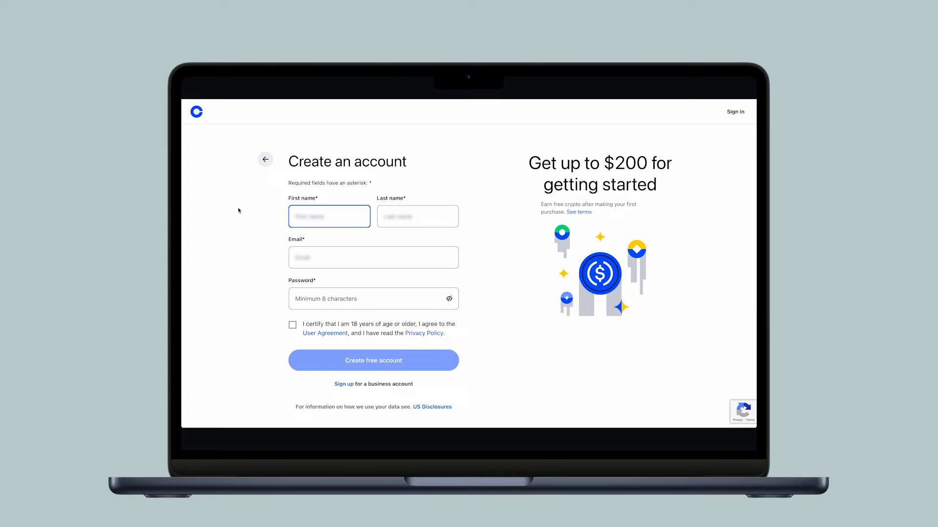
click(373, 257)
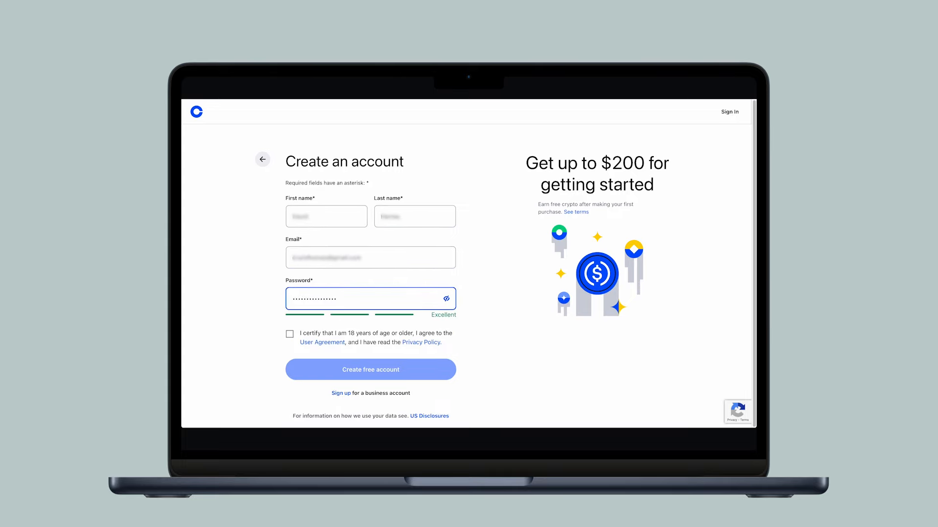
click(289, 333)
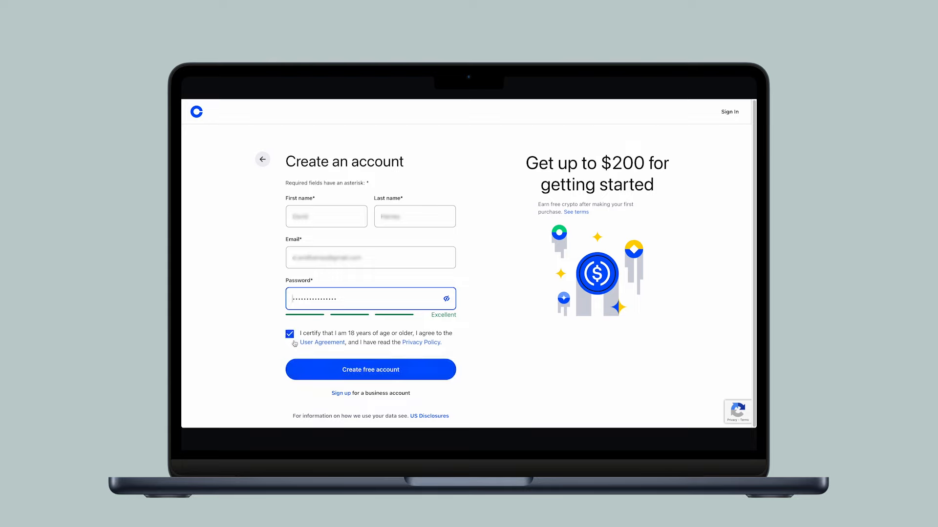
click(370, 369)
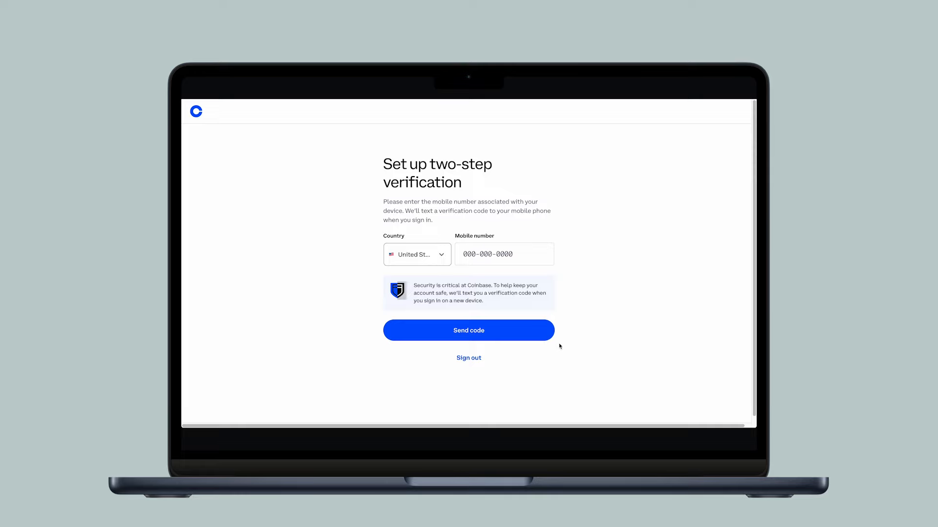
click(416, 255)
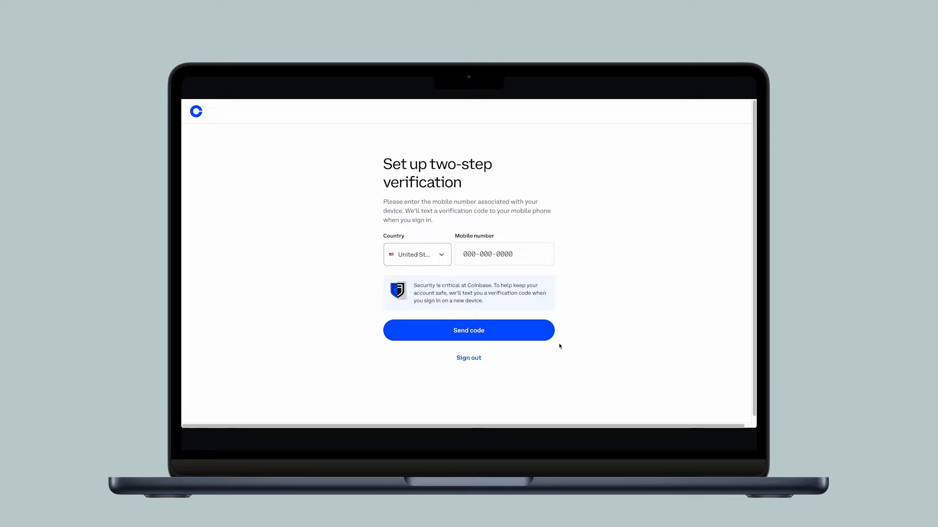
click(504, 253)
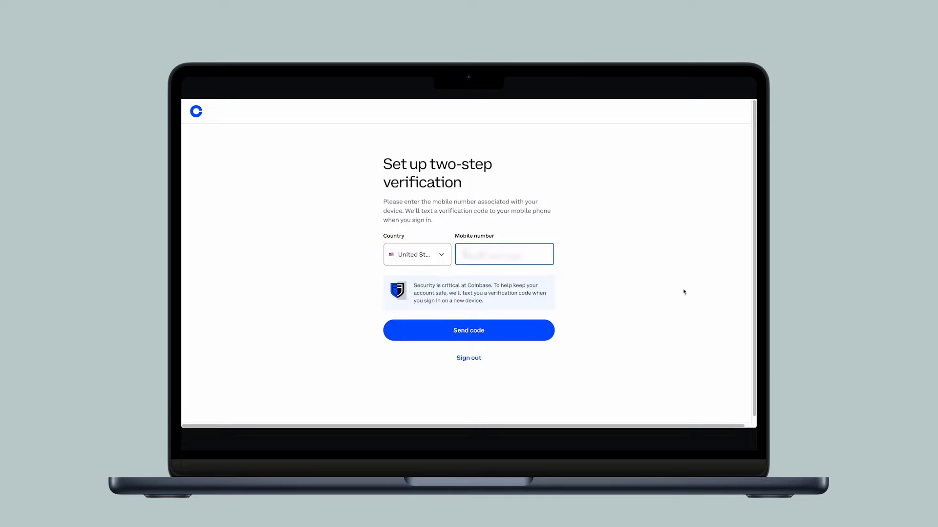
click(468, 330)
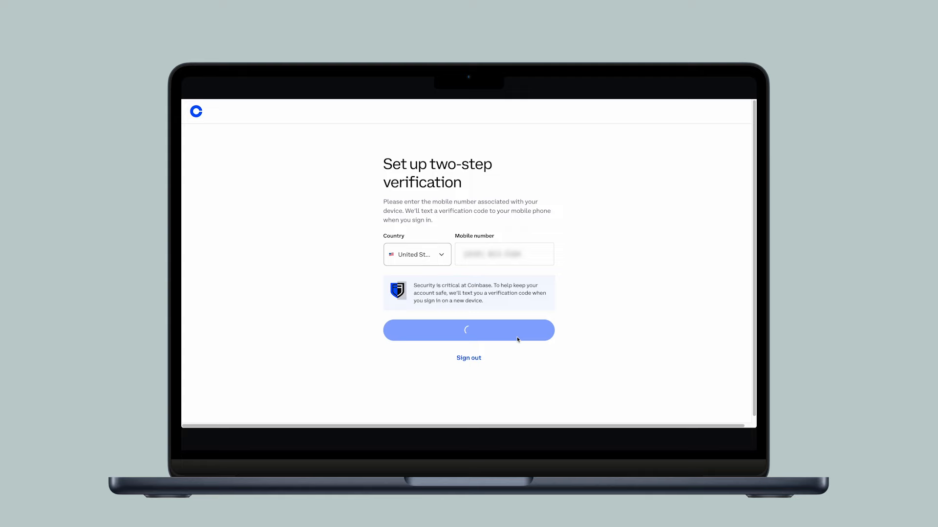
click(468, 330)
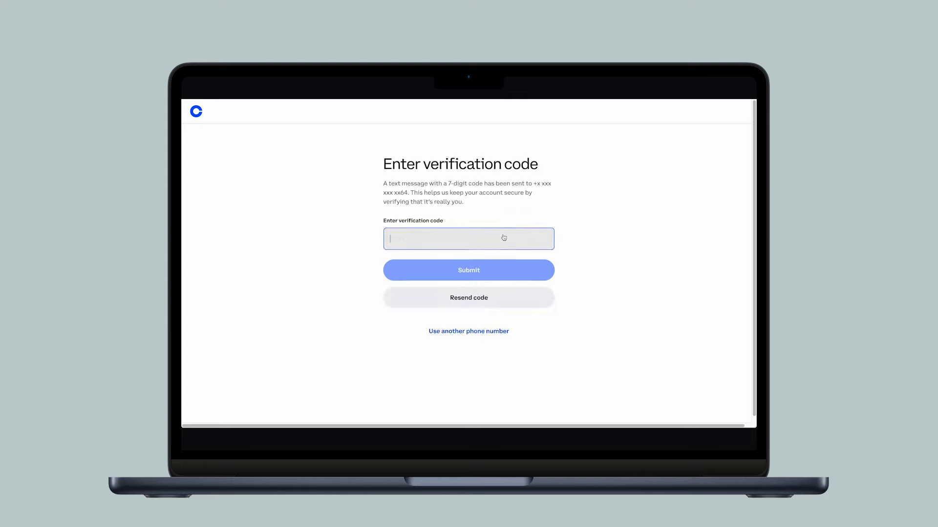
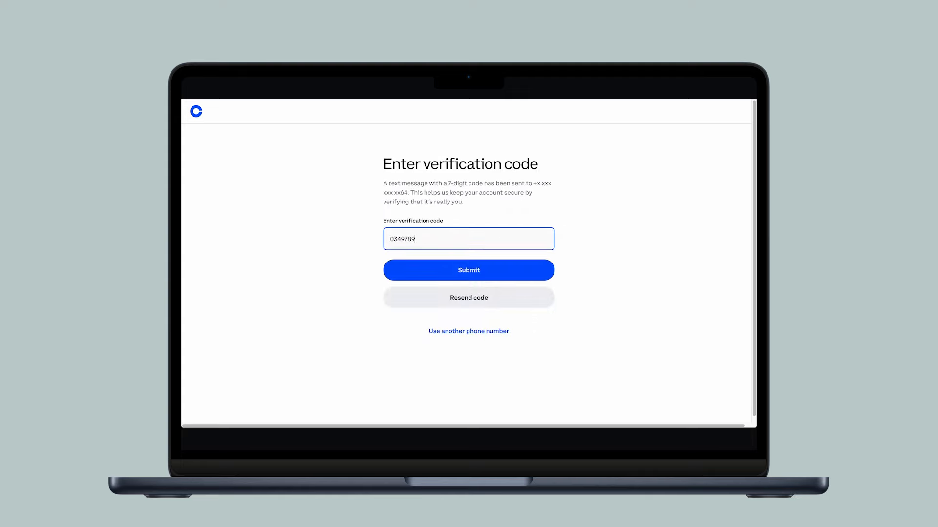
click(468, 270)
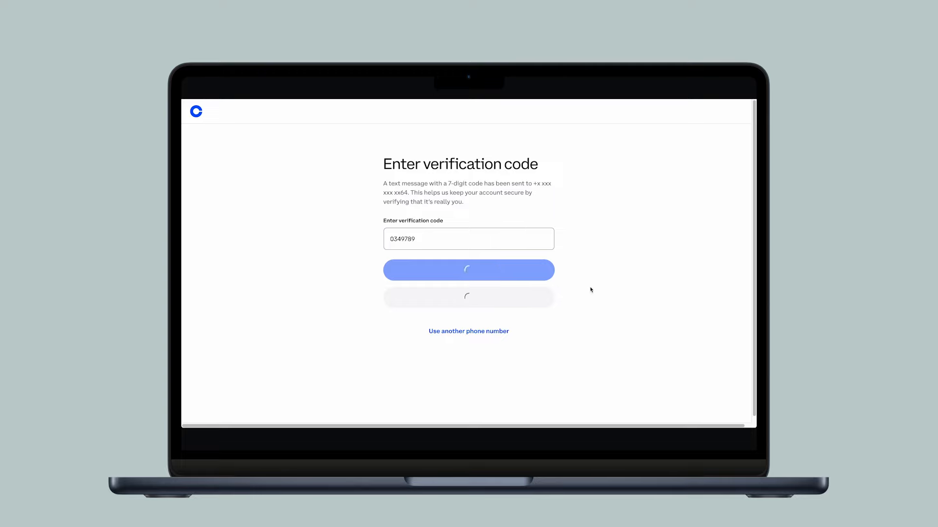
Step: Confirm United States as the citizenship
click(468, 270)
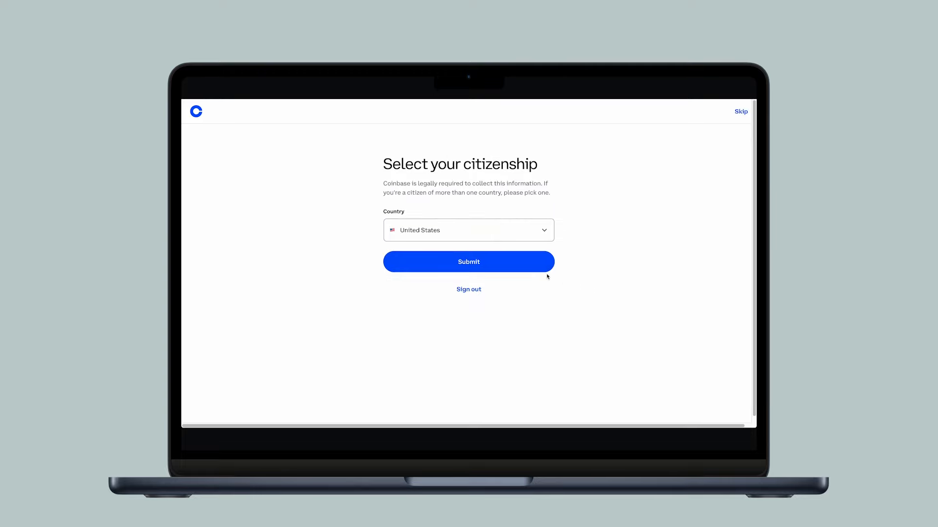
click(468, 262)
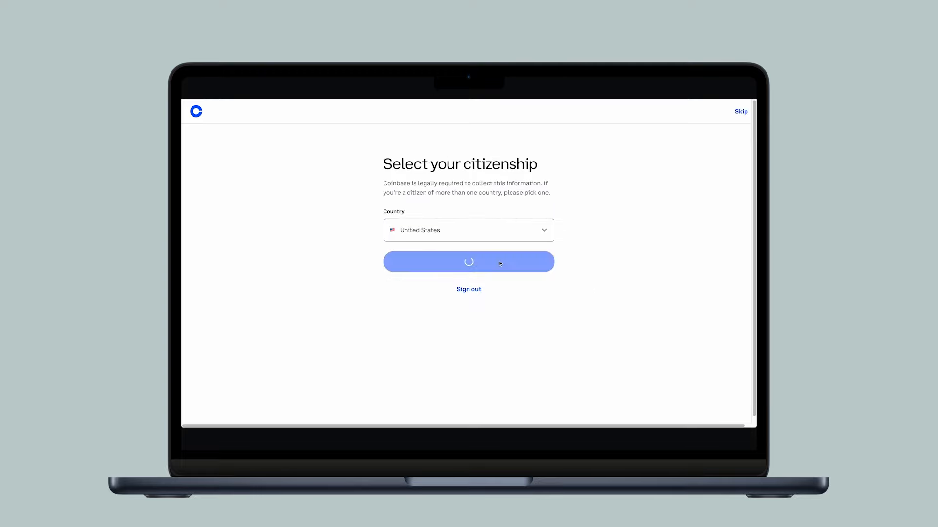
click(468, 262)
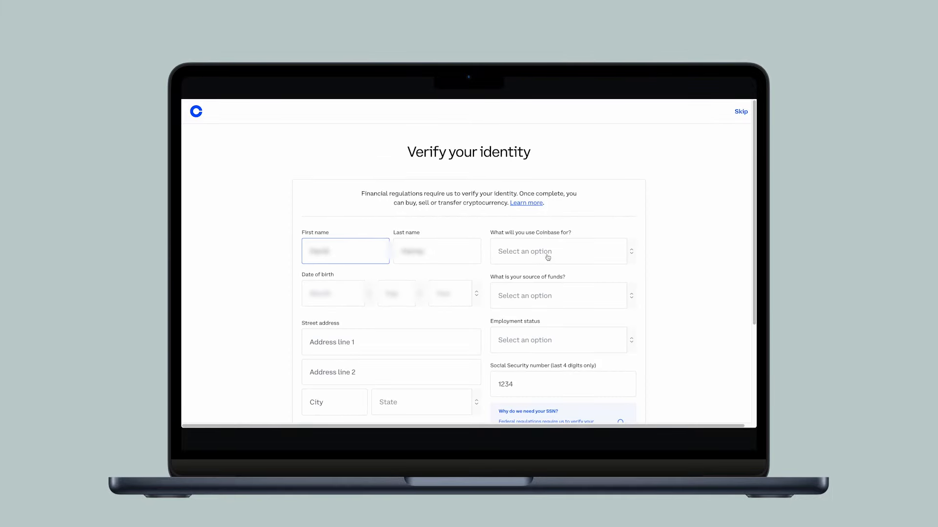
Step: Submit Investing use, Occupation funds, Employed status, $1,000–$9,999 transfers and Technology & IT industry
click(558, 251)
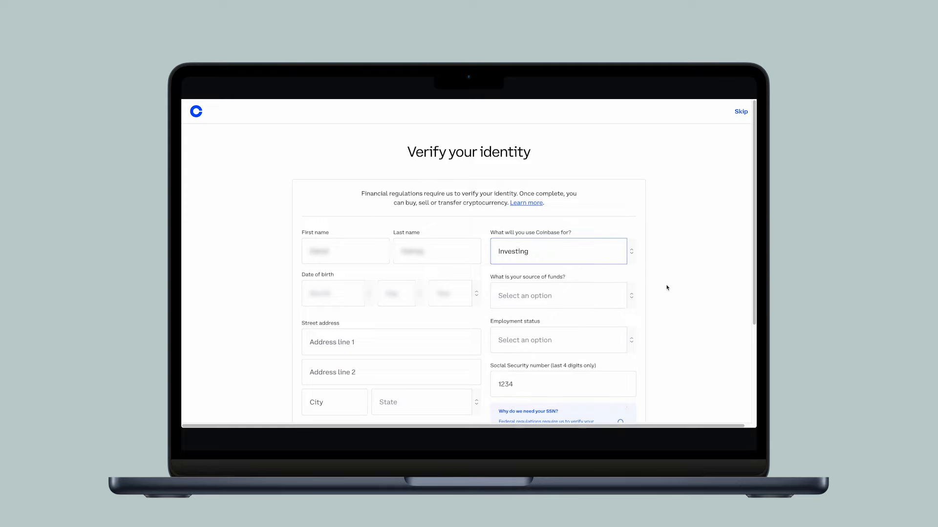
click(558, 295)
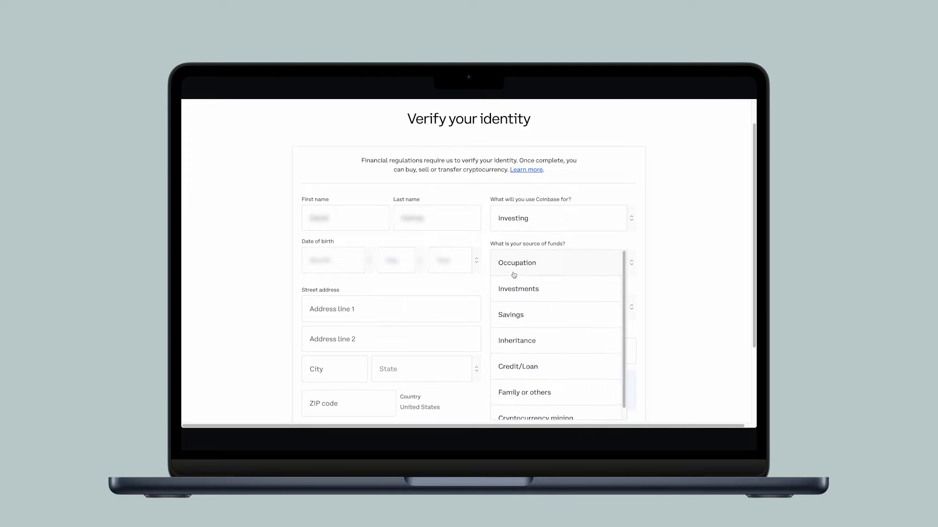
click(516, 263)
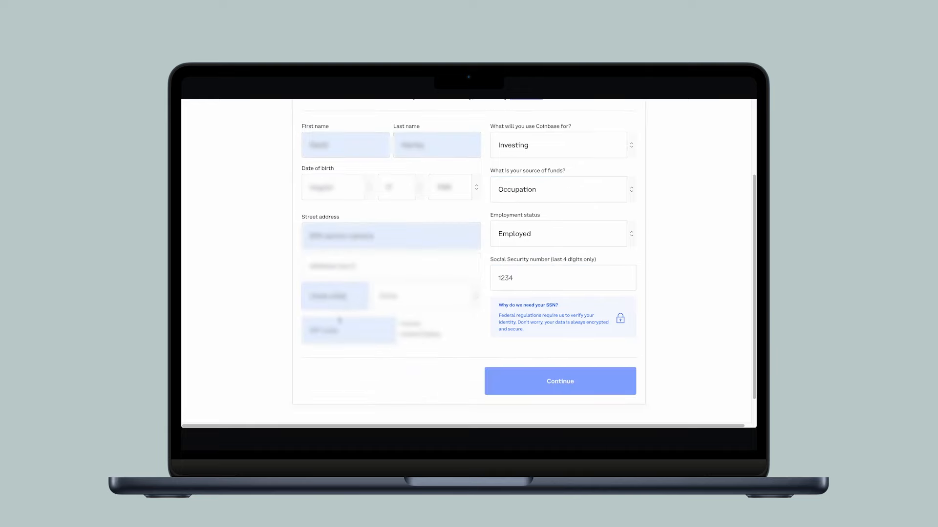
click(559, 381)
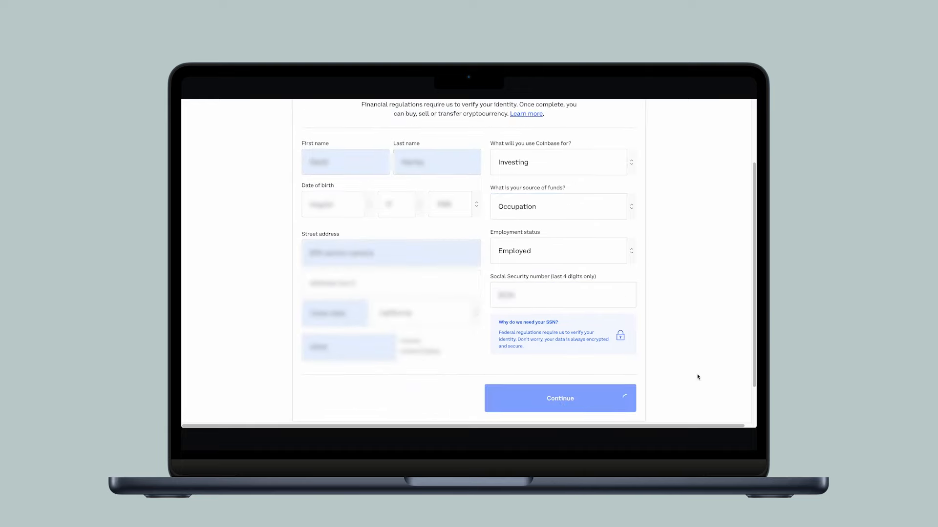
click(560, 398)
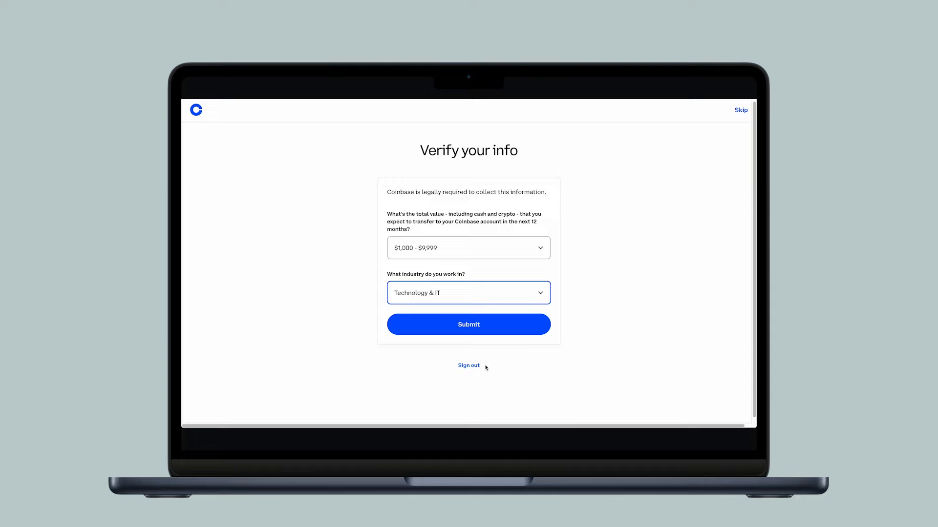
click(468, 325)
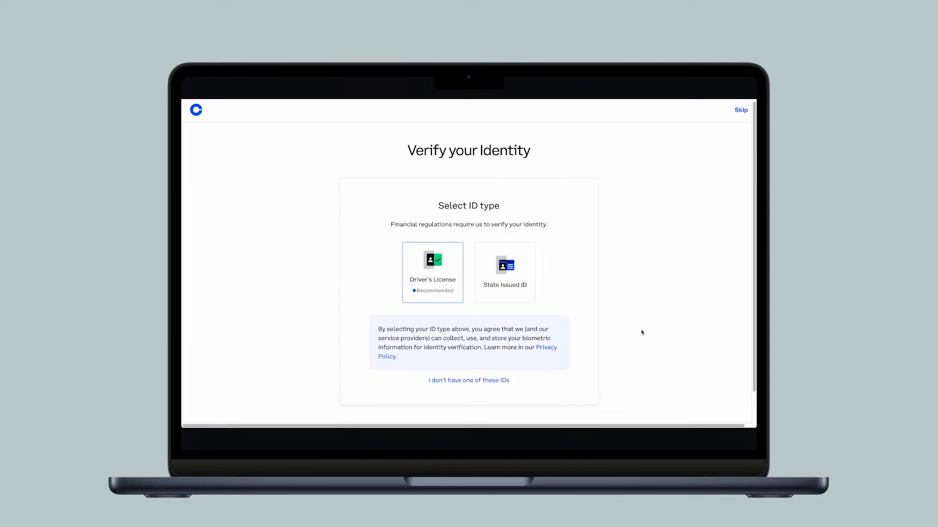
Step: Select Driver's License on the Select ID type page
scroll(down, 3)
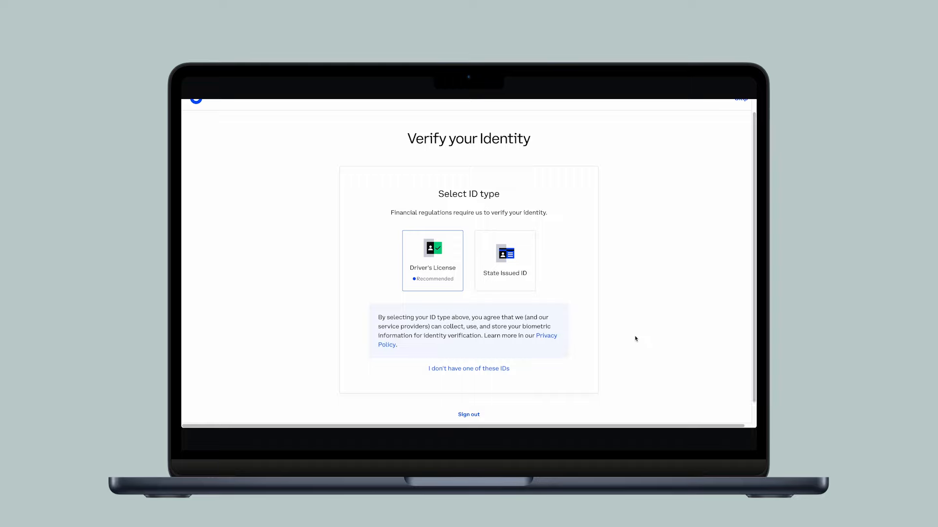
click(433, 260)
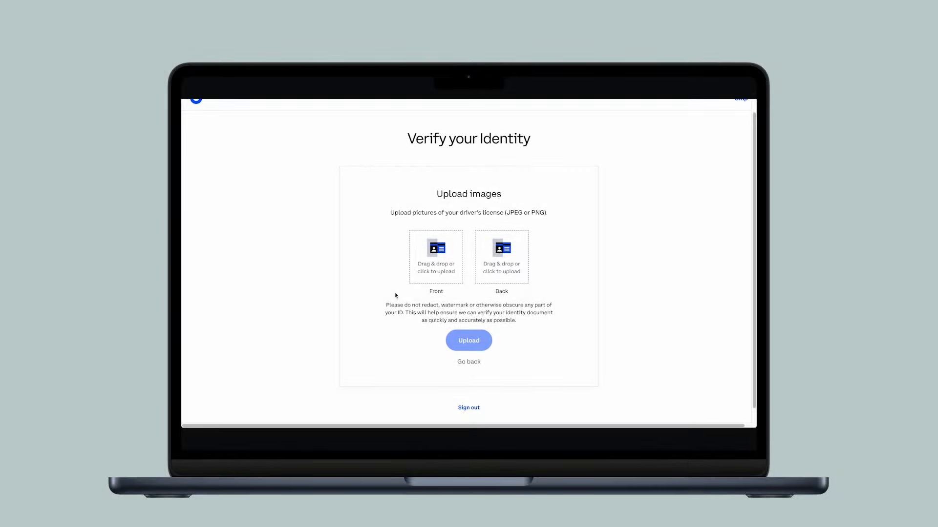
mouse_move(402, 293)
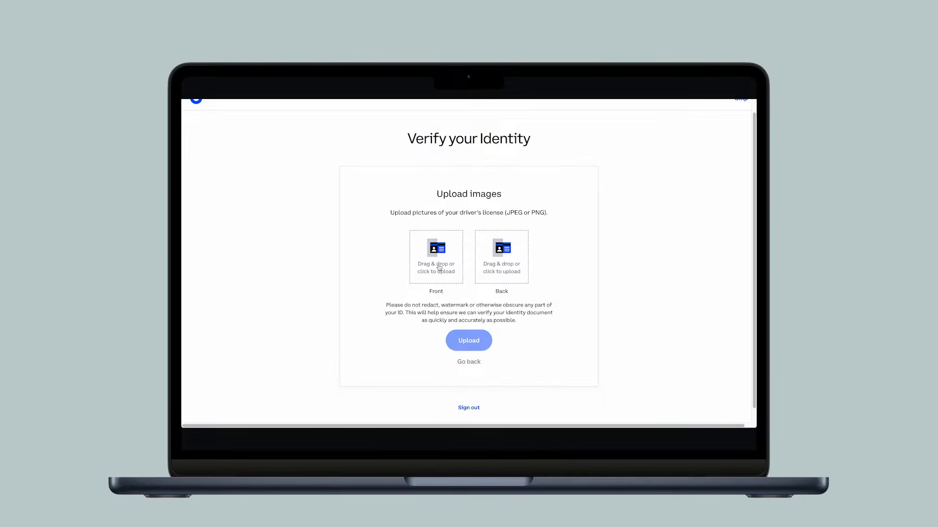
Step: Add the license front and back images and upload them
click(436, 256)
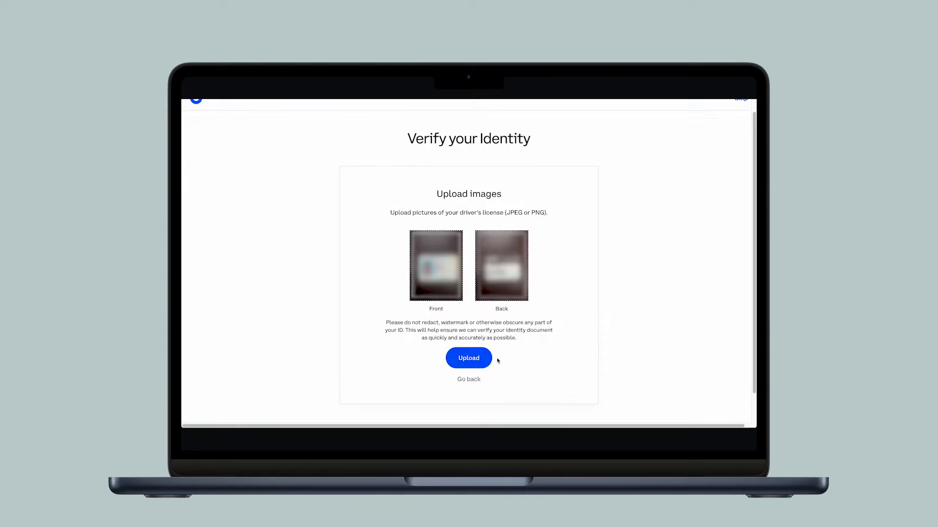
click(468, 358)
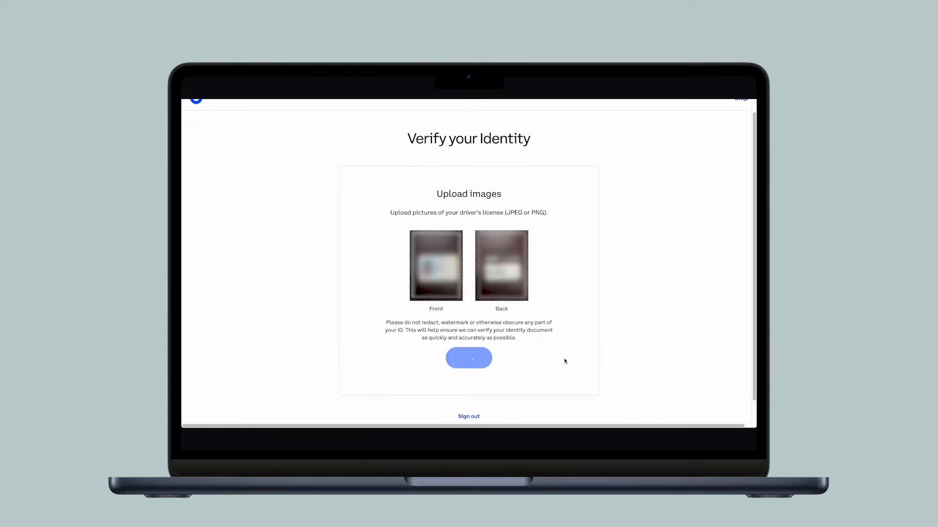
click(468, 358)
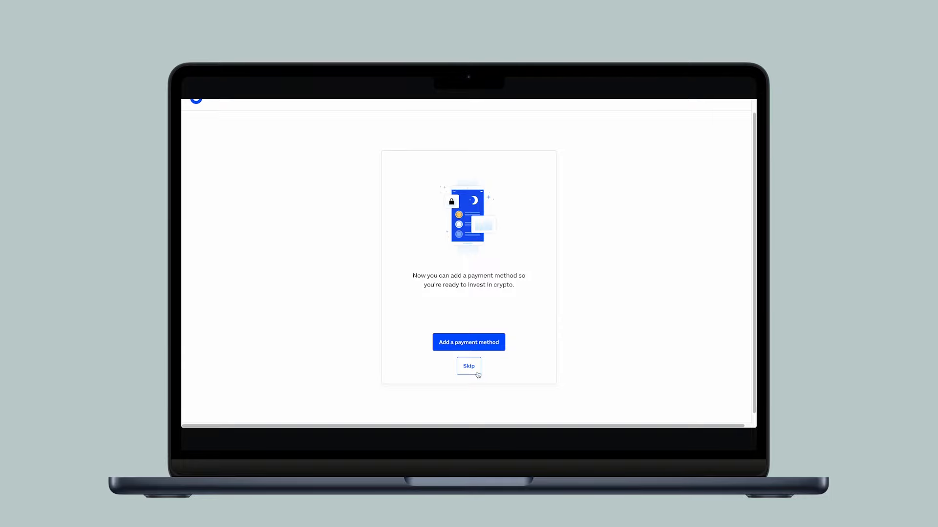
Step: Skip the payment method prompt to reach the Home dashboard
click(468, 366)
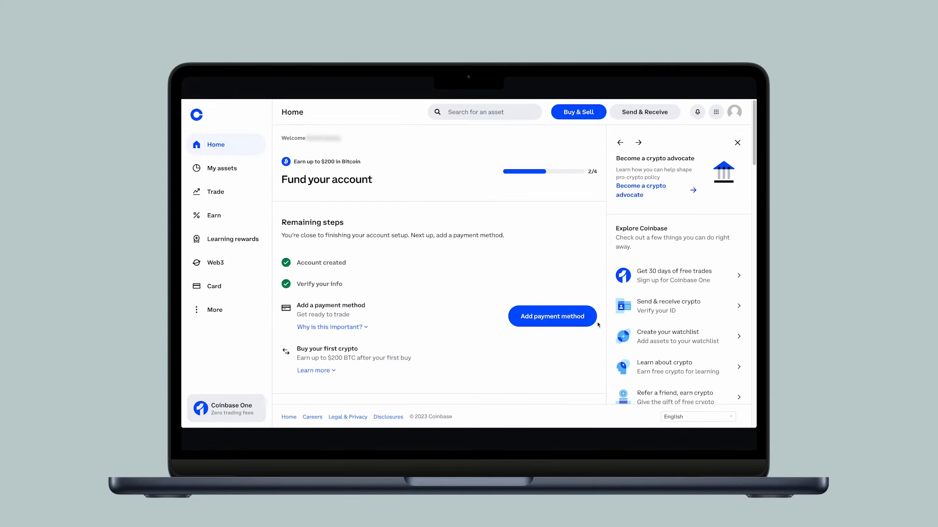
mouse_move(607, 343)
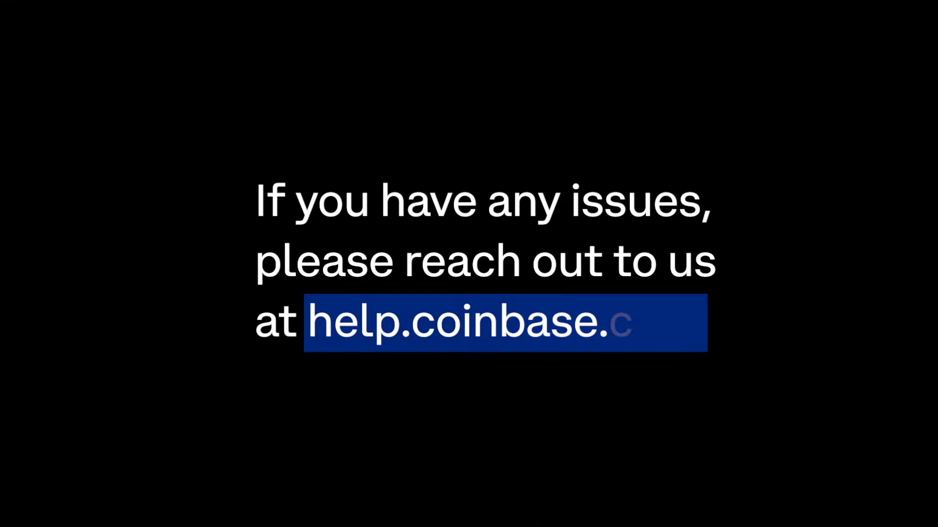
text(om)
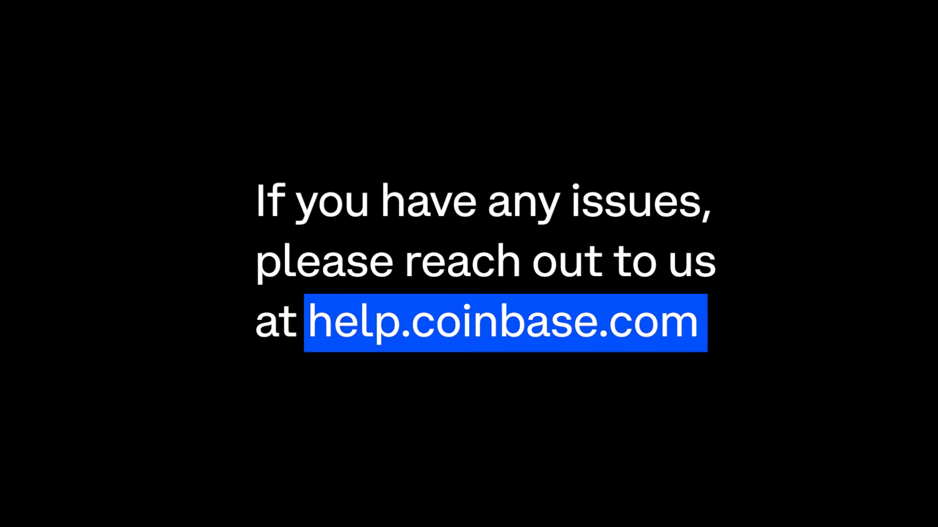